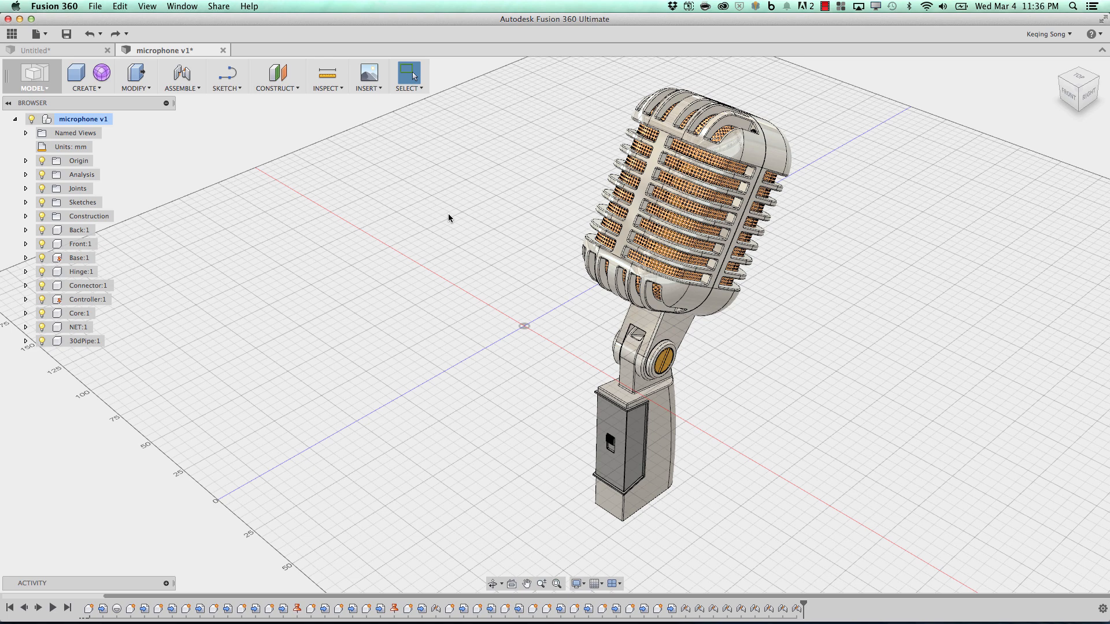
pyautogui.moveTo(451, 218)
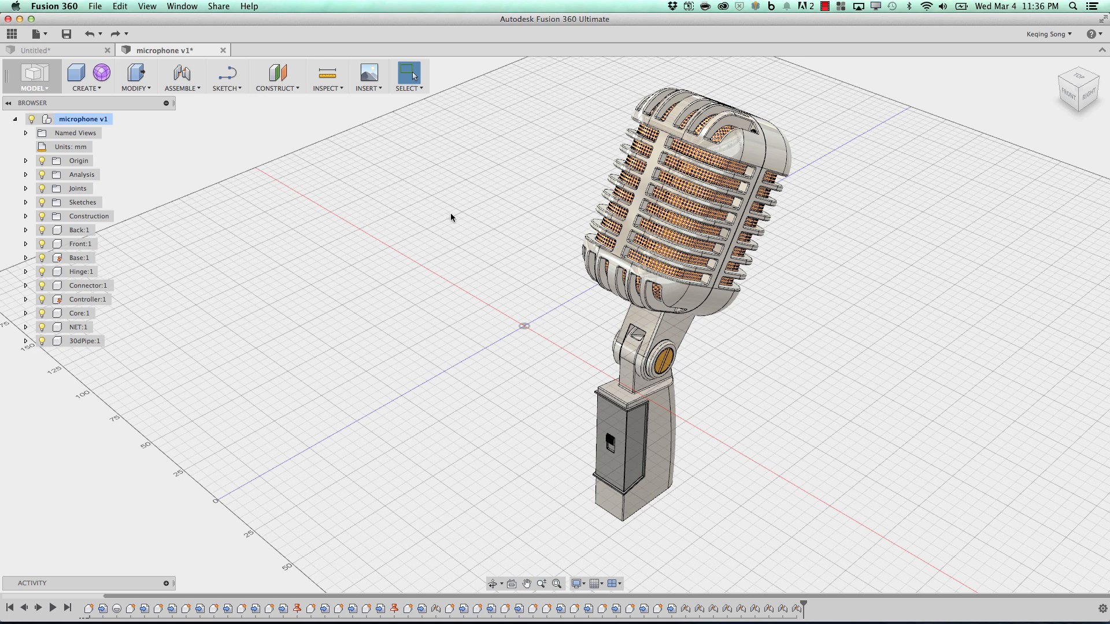
pyautogui.moveTo(446, 201)
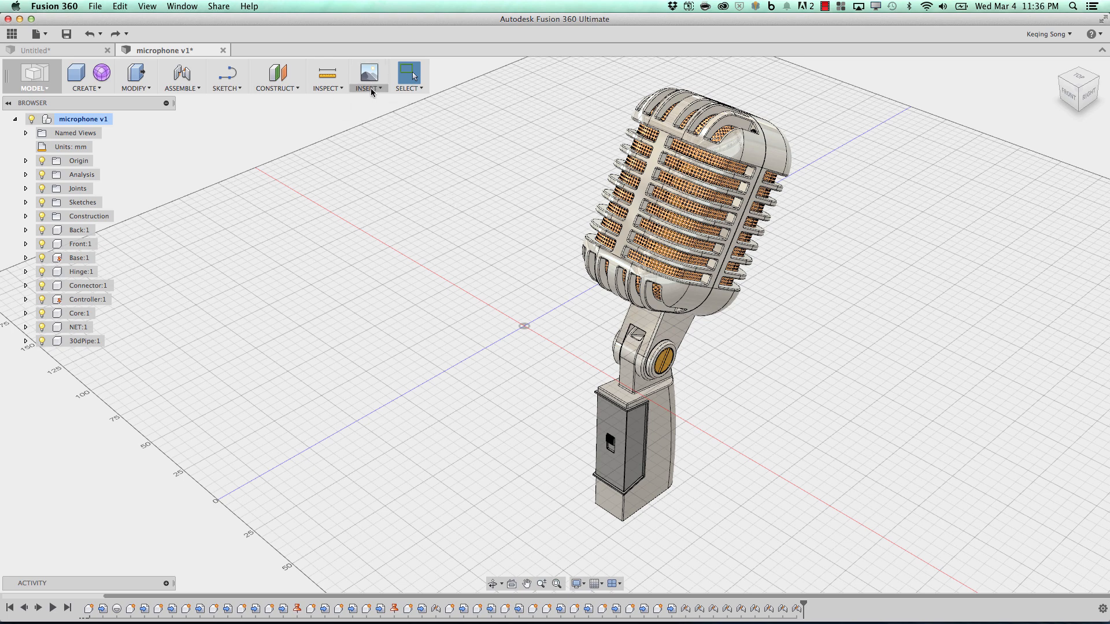
# Open the McMaster-Carr component catalog from Insert and move it left of the microphone.
pyautogui.click(368, 78)
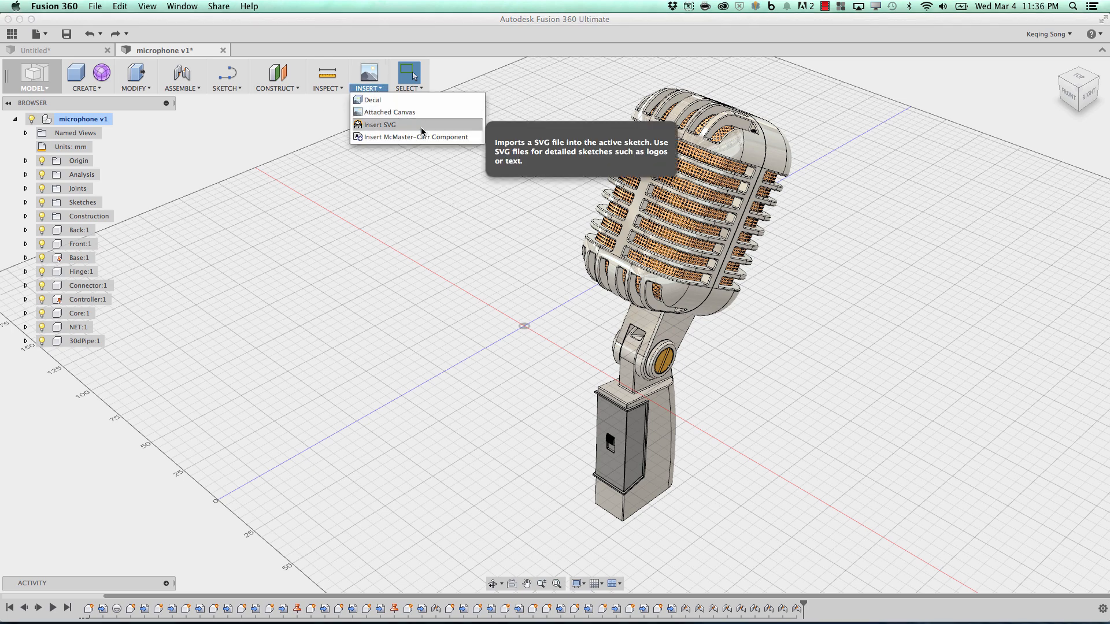
pyautogui.moveTo(413, 137)
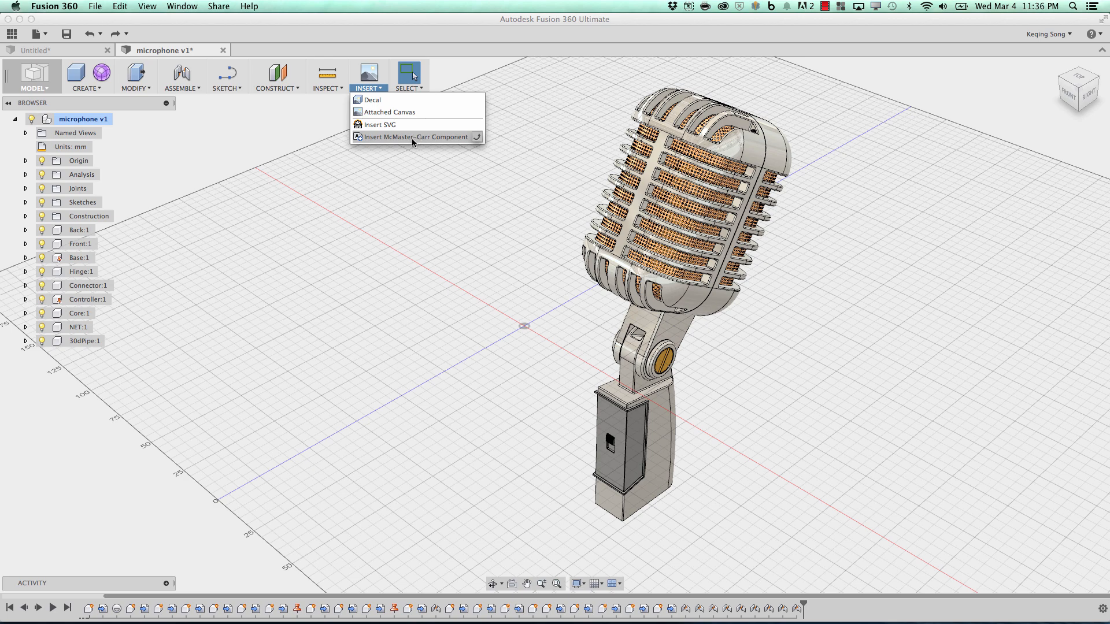
pyautogui.click(415, 136)
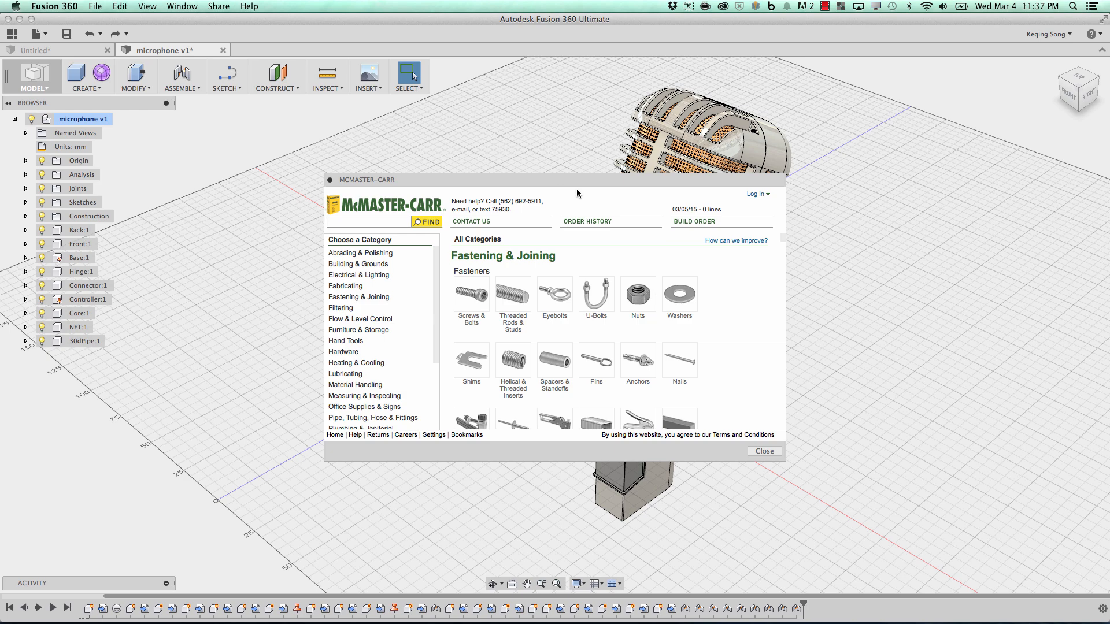
pyautogui.moveTo(738, 289)
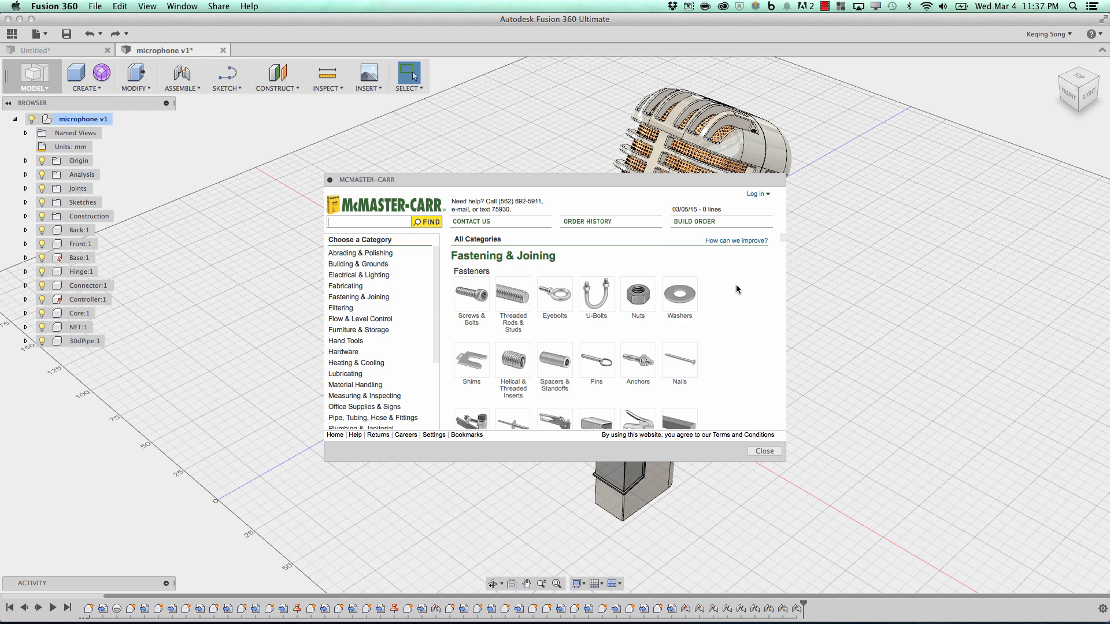
pyautogui.moveTo(367, 179); pyautogui.dragTo(261, 188)
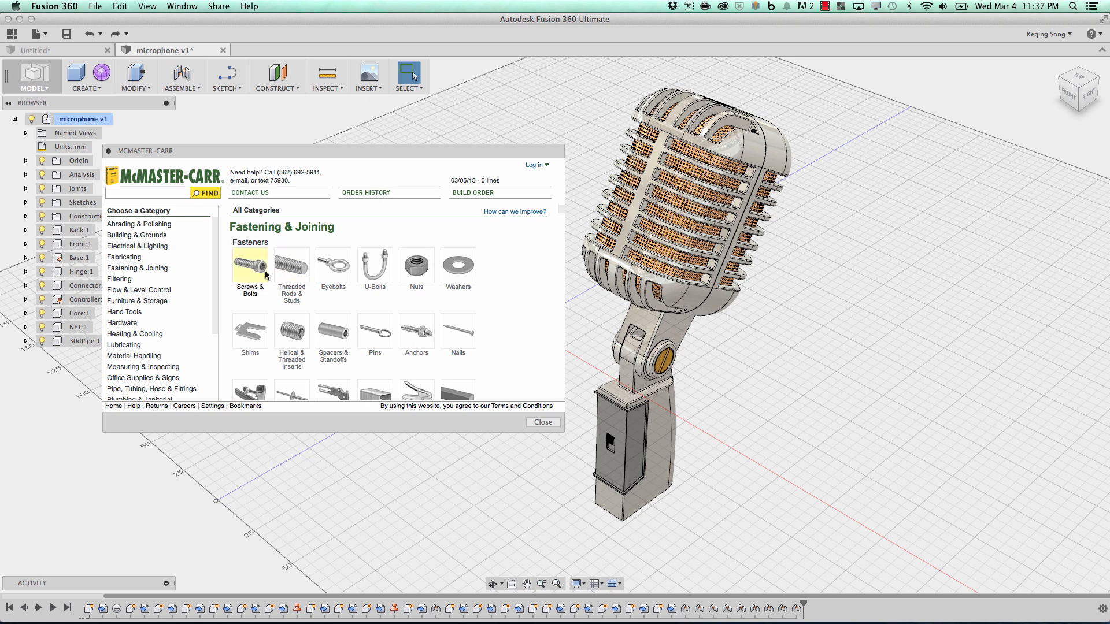
# Search 'screws' and filter Head Style to Large-Diameter Truss machine screws.
pyautogui.write('screws')
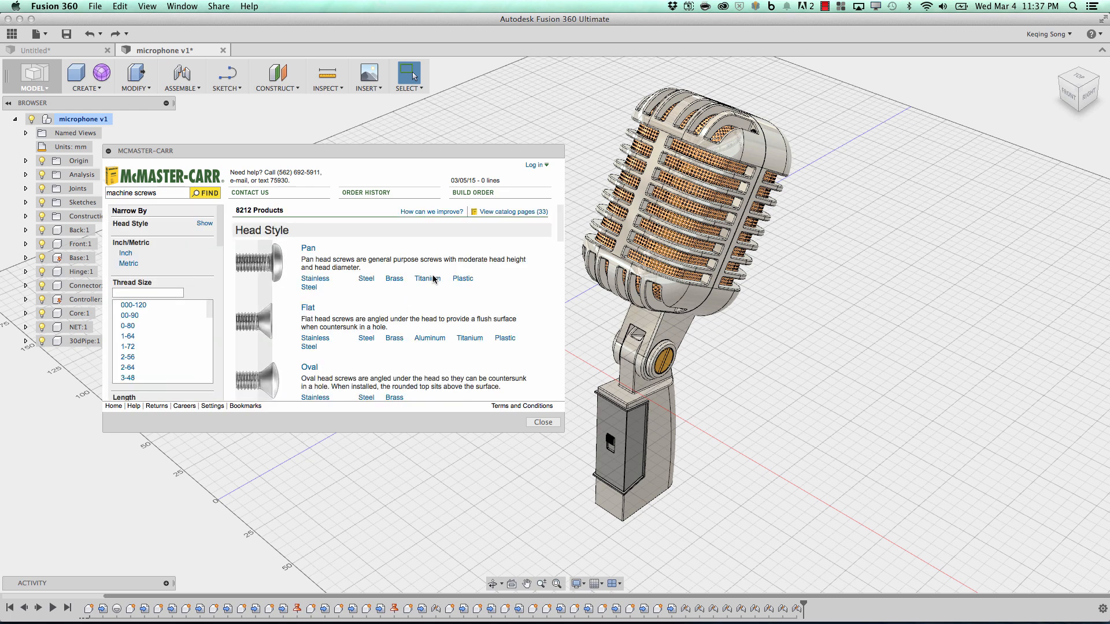
pyautogui.scroll(-3)
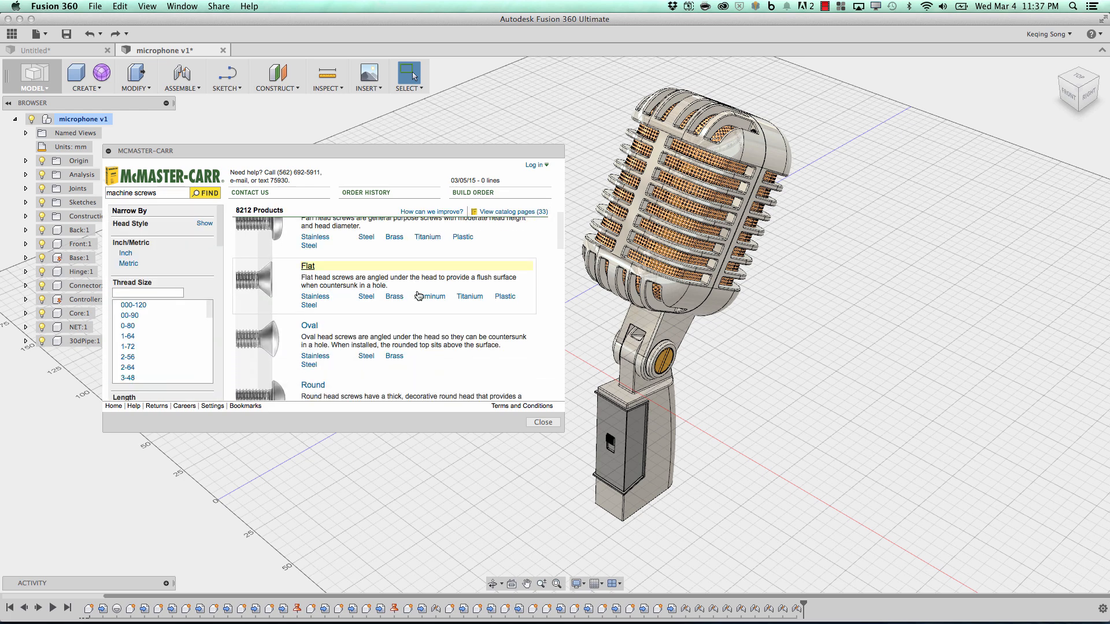
pyautogui.scroll(-3)
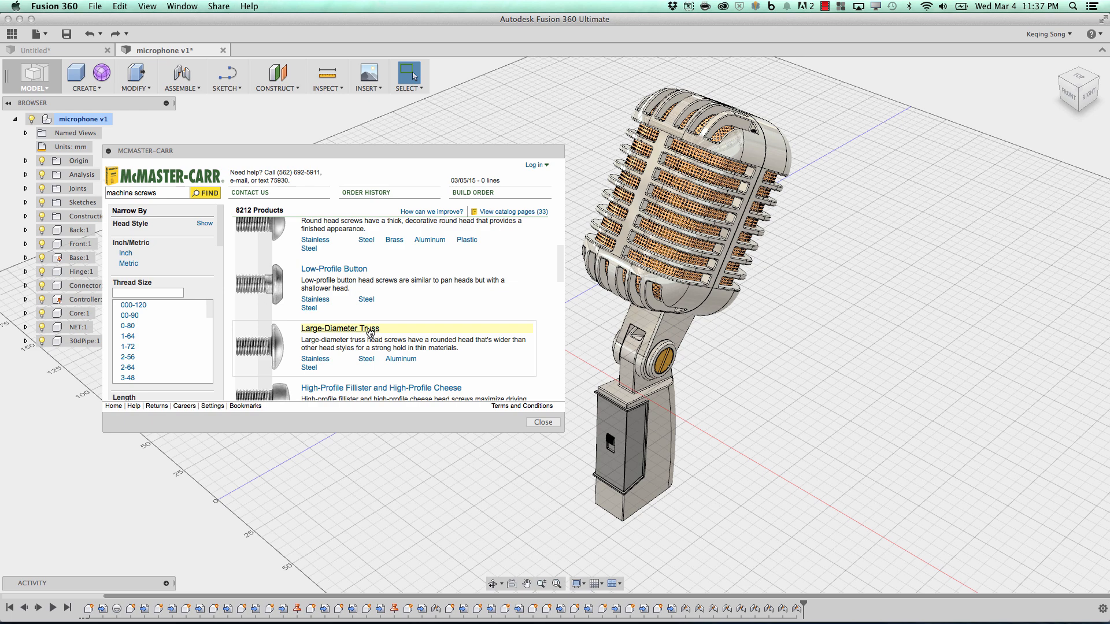
pyautogui.click(340, 327)
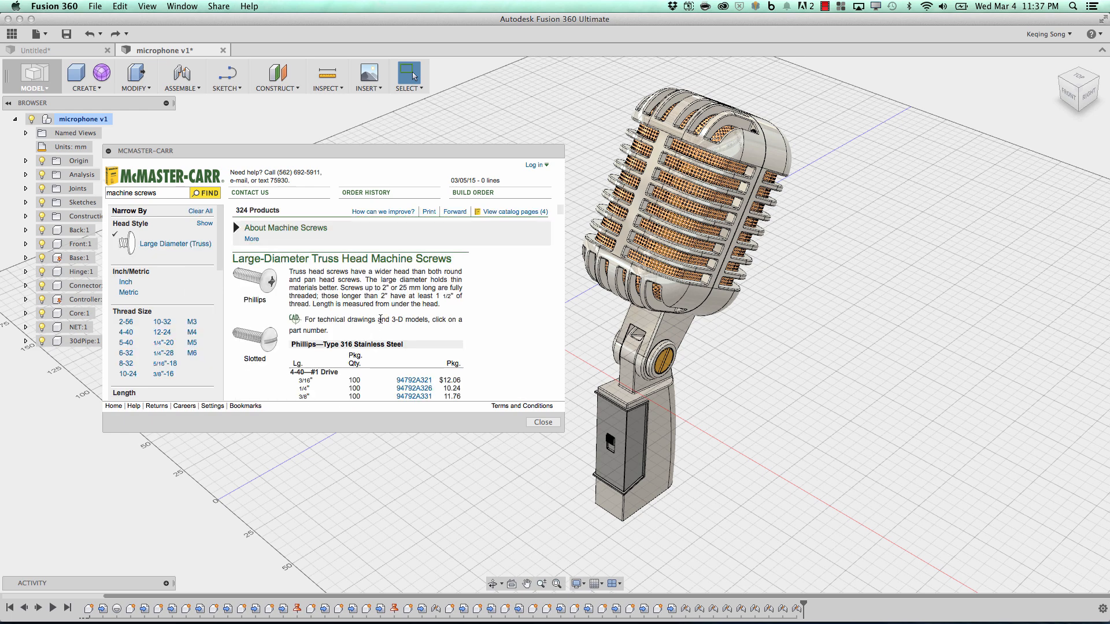
pyautogui.moveTo(330, 314)
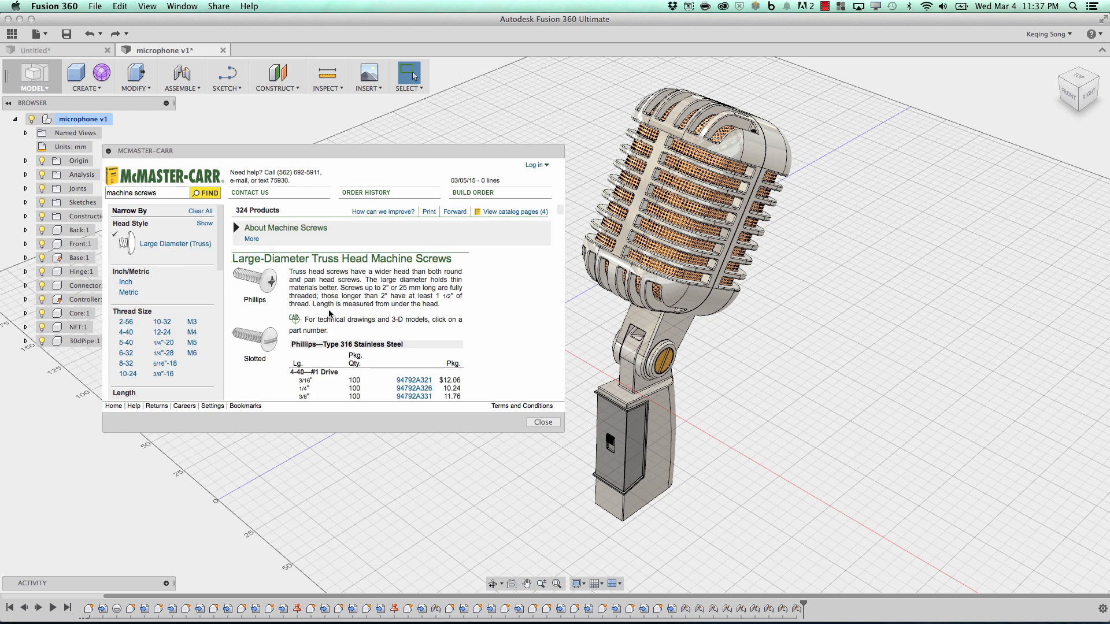
pyautogui.moveTo(305, 329)
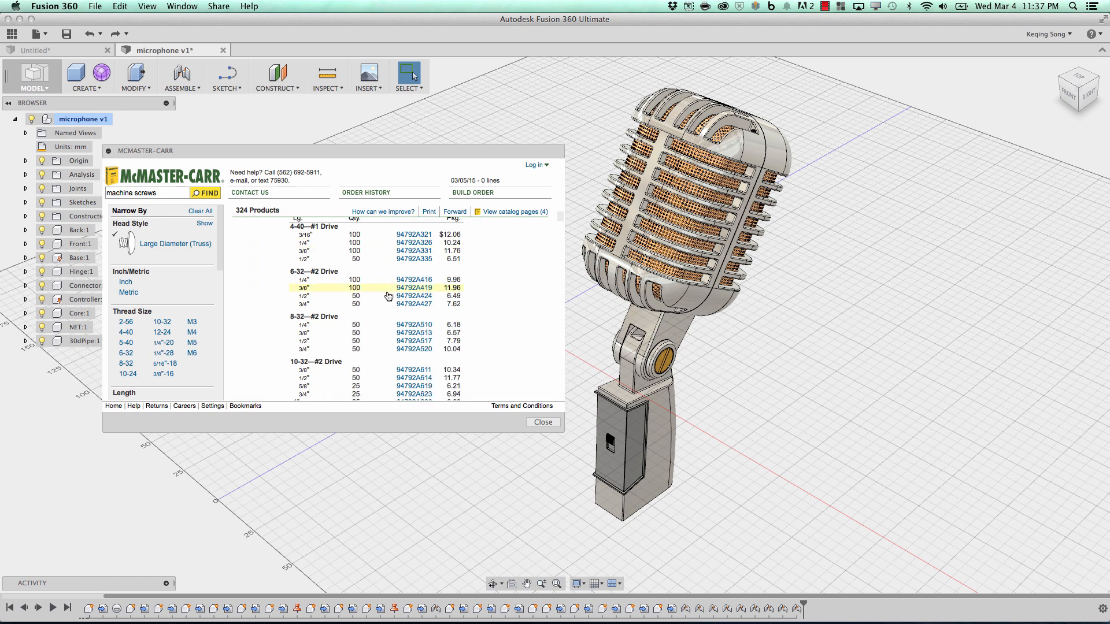
# Scroll the product table toward the 8-32 thread, 1/4" length stainless truss head screw.
pyautogui.scroll(-3)
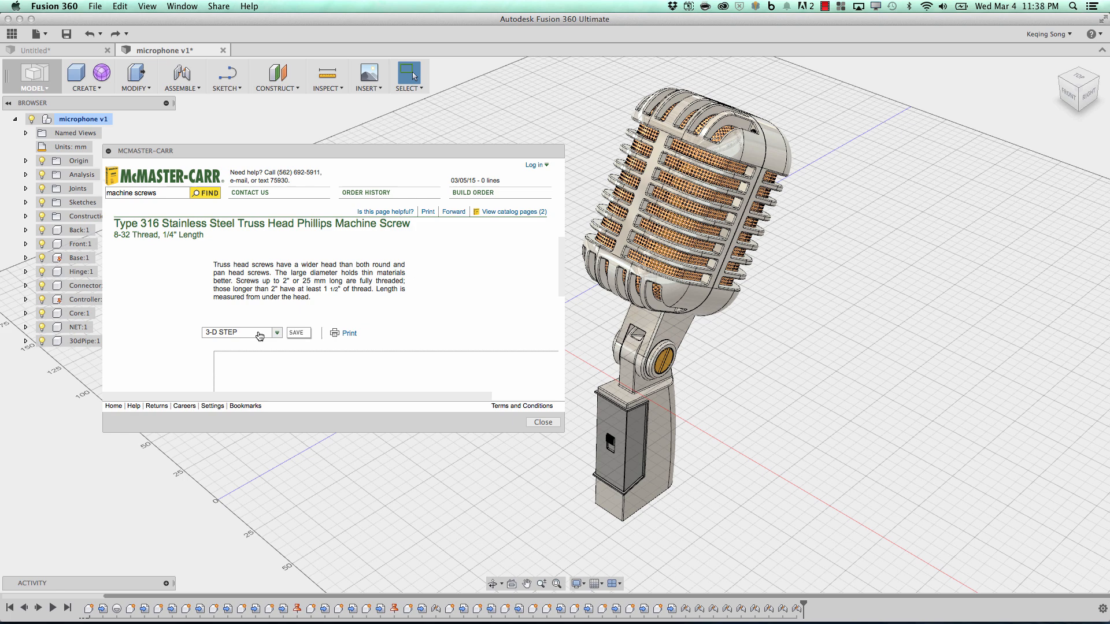
pyautogui.moveTo(266, 335)
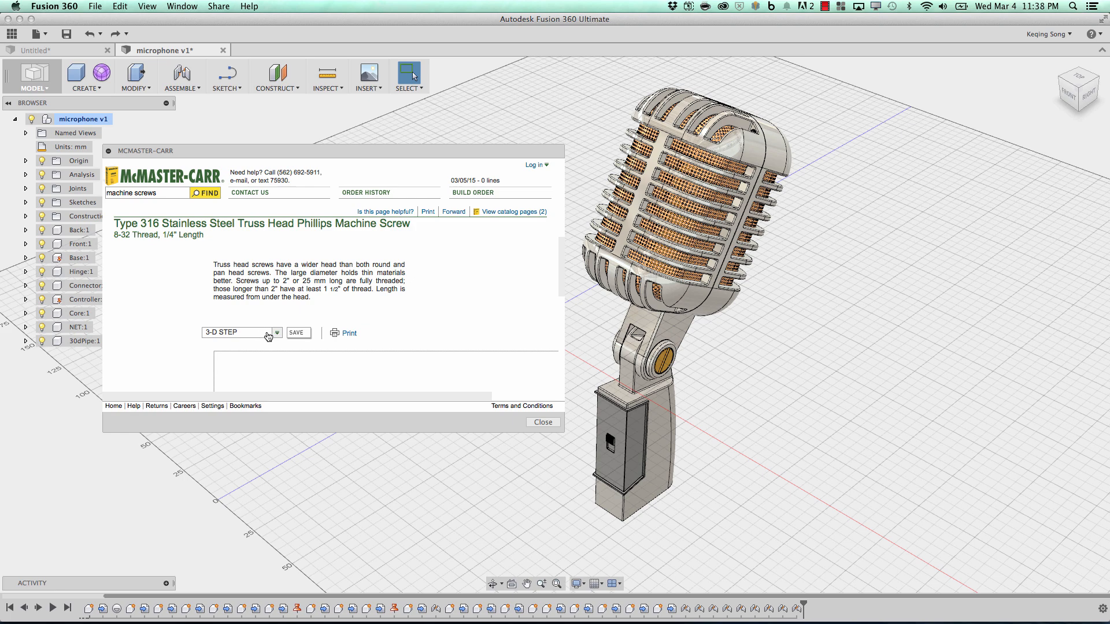
# Choose the 3-D STEP format and save the screw model into the design.
pyautogui.click(276, 333)
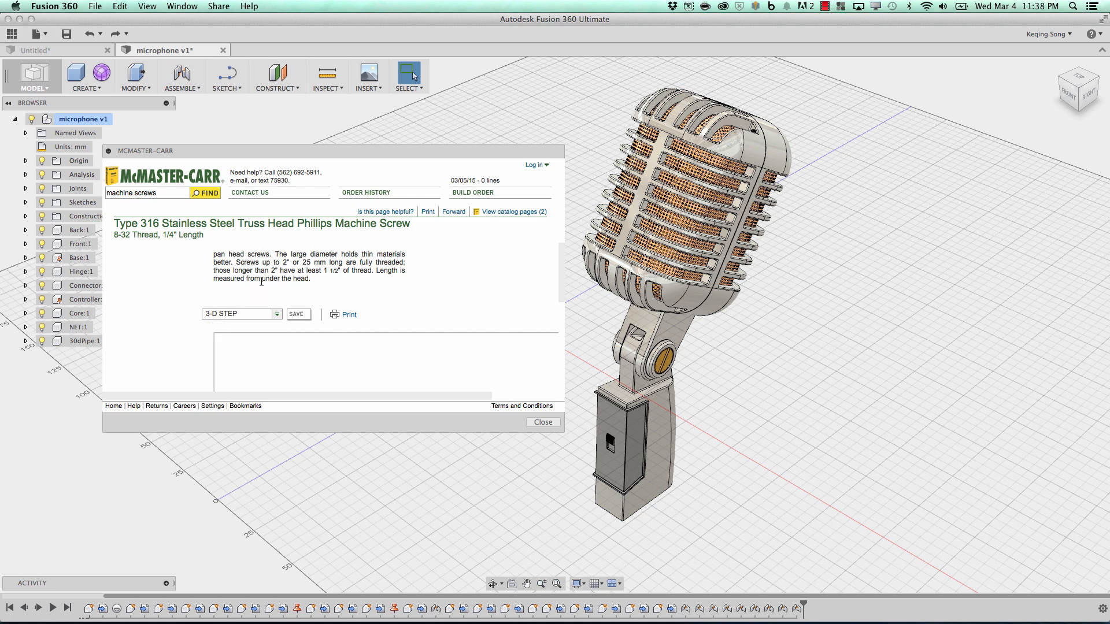
pyautogui.moveTo(308, 298)
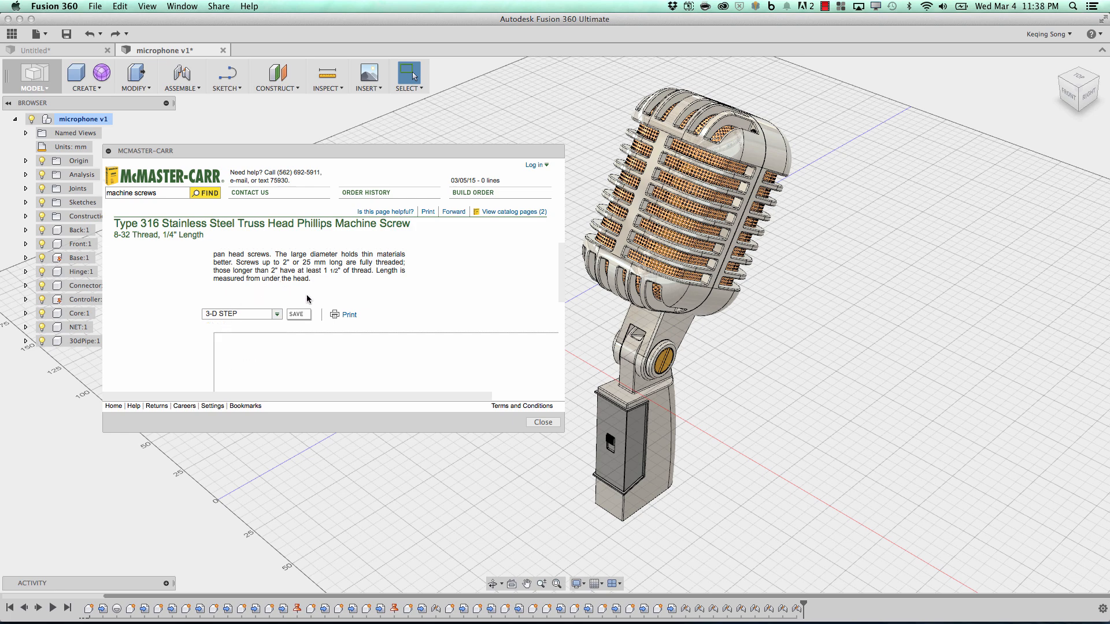
pyautogui.click(542, 422)
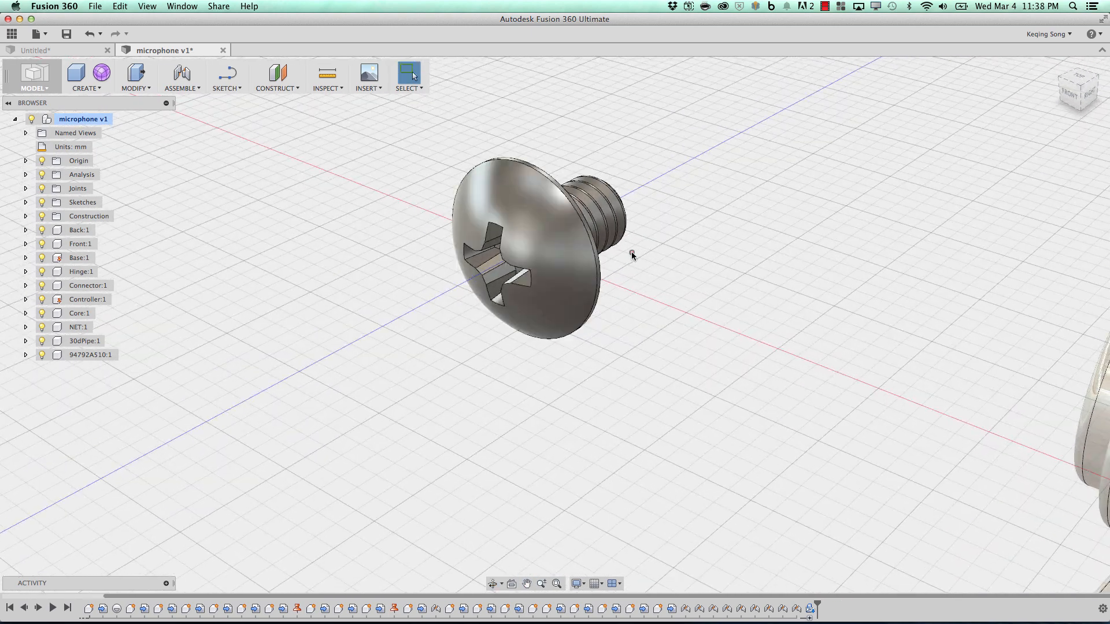
# Pull the view back to see the imported screw 94792A510:1 beside the microphone.
pyautogui.moveTo(633, 253); pyautogui.dragTo(618, 275)
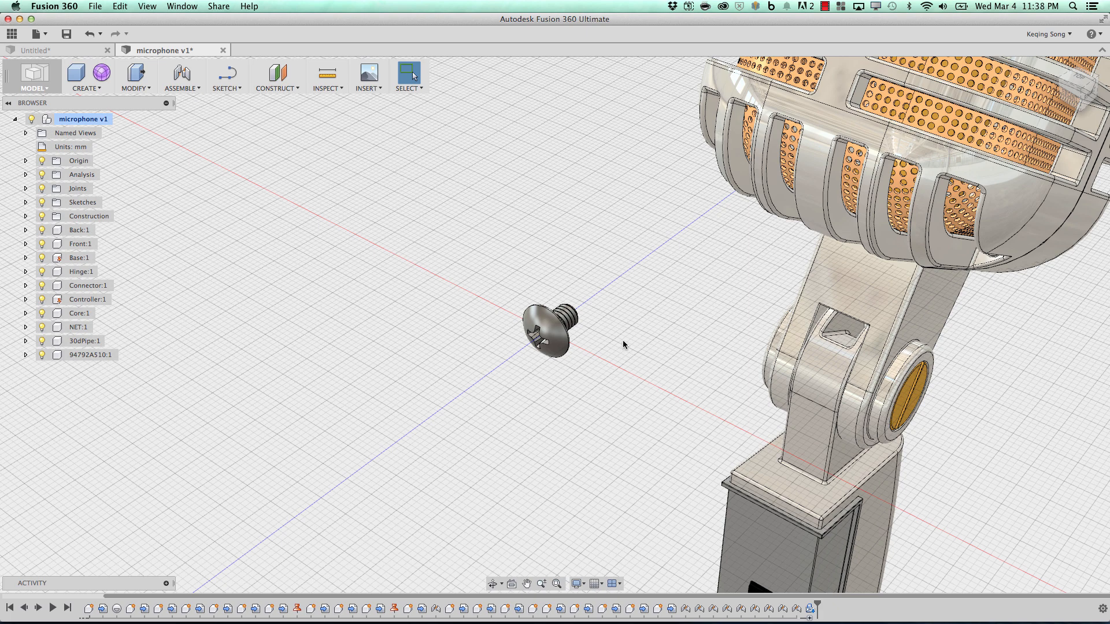
pyautogui.moveTo(625, 342)
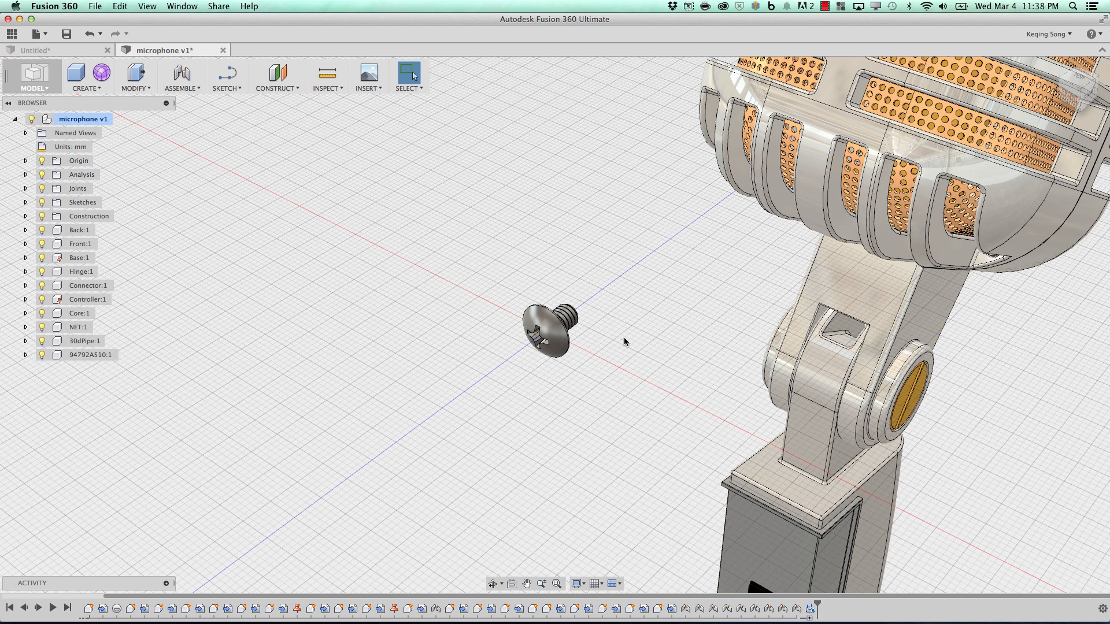
pyautogui.moveTo(620, 329)
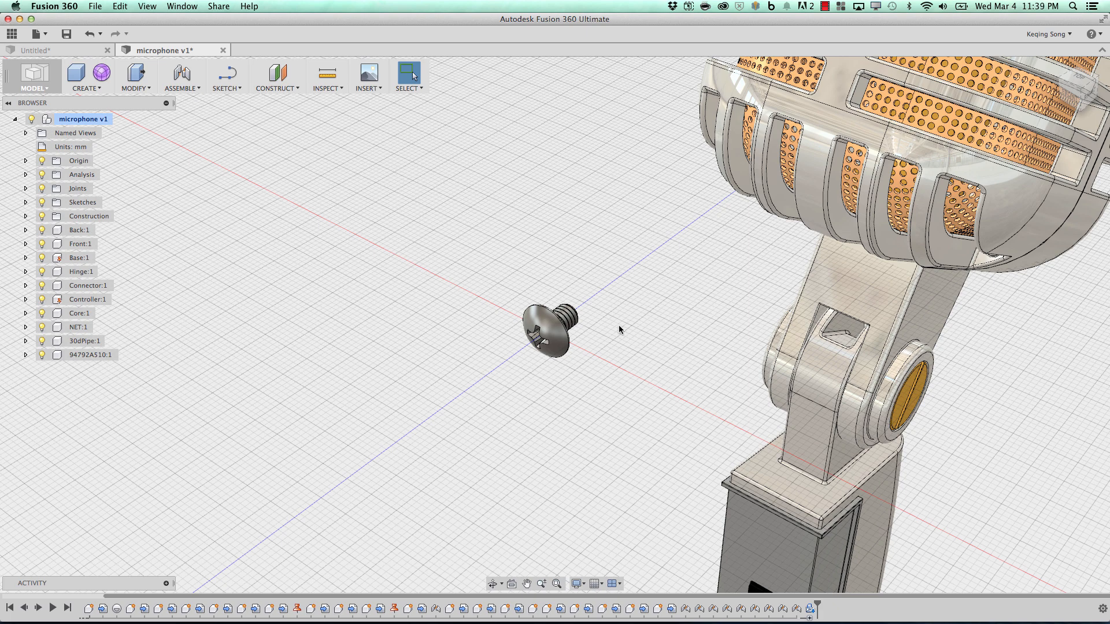